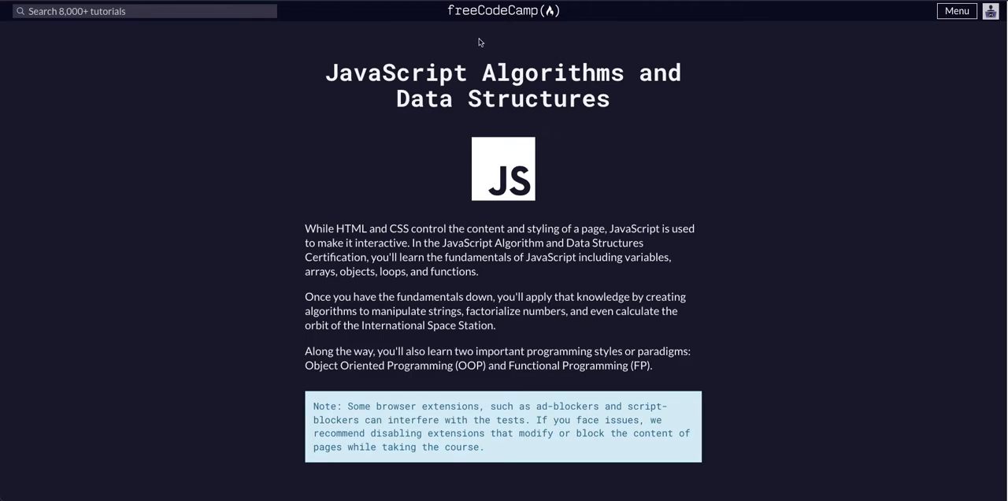
mouse_move(535, 85)
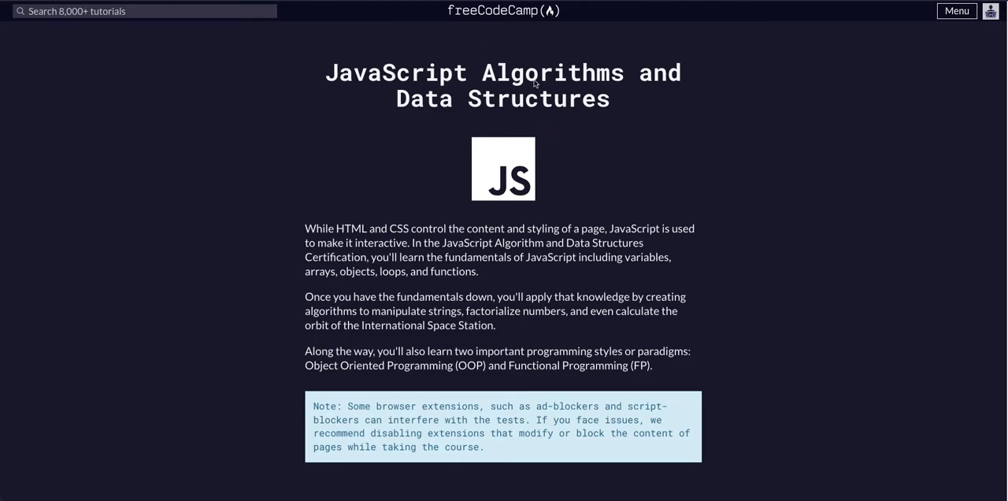
Scroll the Basic JavaScript list down until Manipulate Arrays With pop() is visible
scroll("down", 3)
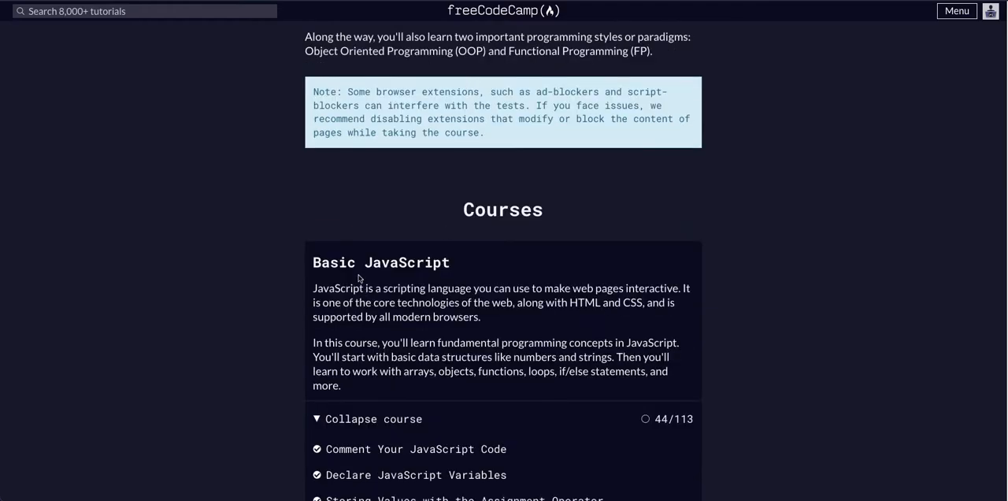
scroll("down", 3)
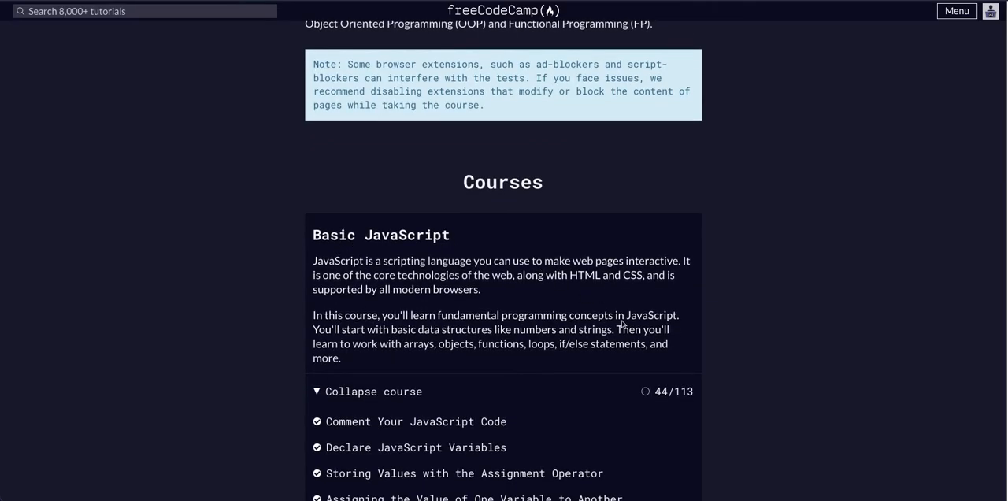
scroll("down", 3)
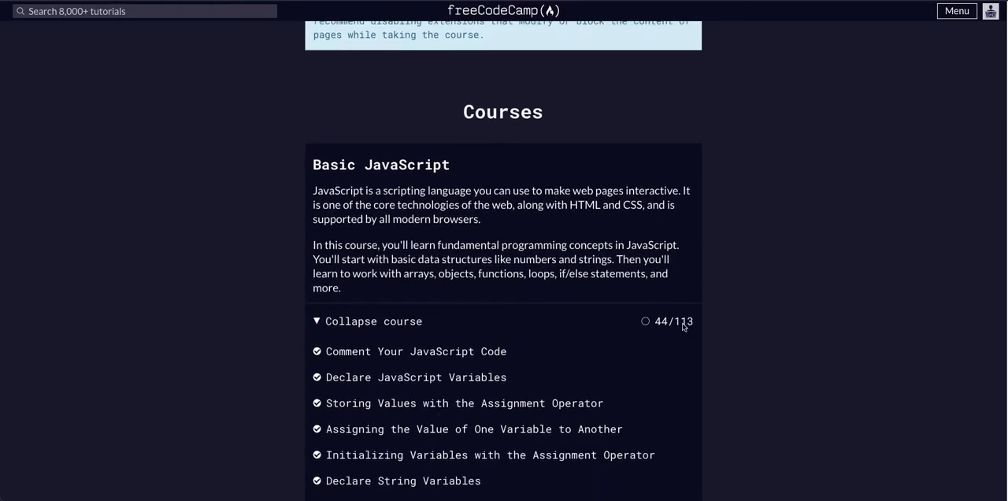
scroll("down", 3)
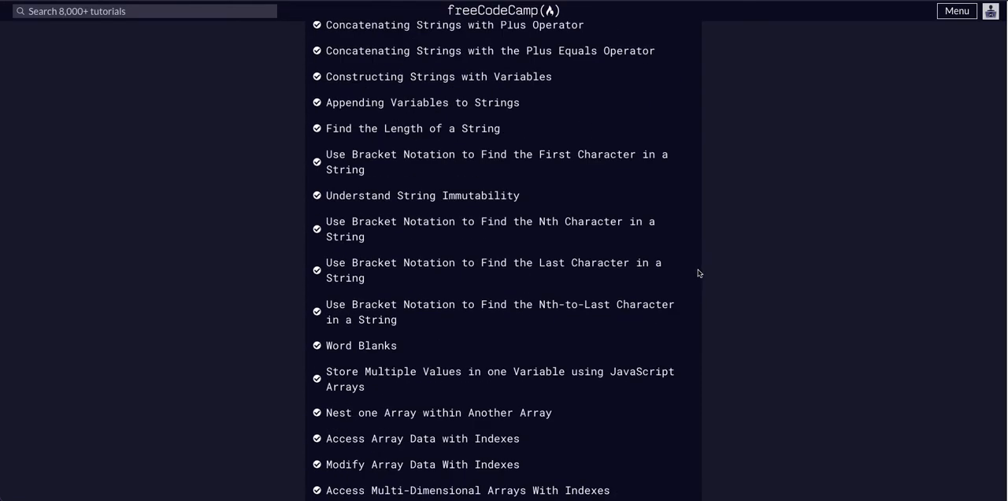
scroll("down", 3)
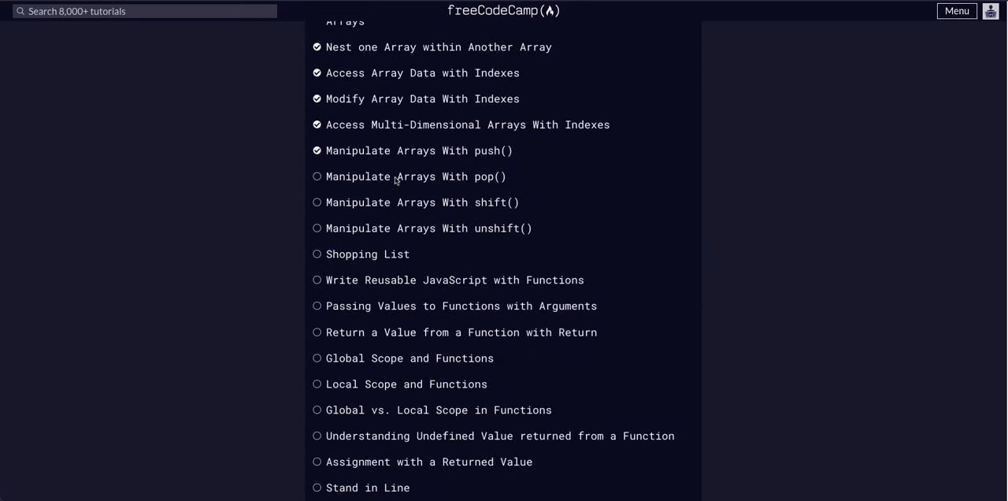
Enter the Manipulate Arrays With pop() lesson and highlight threeArr and the pop() call in its example
left_click(411, 176)
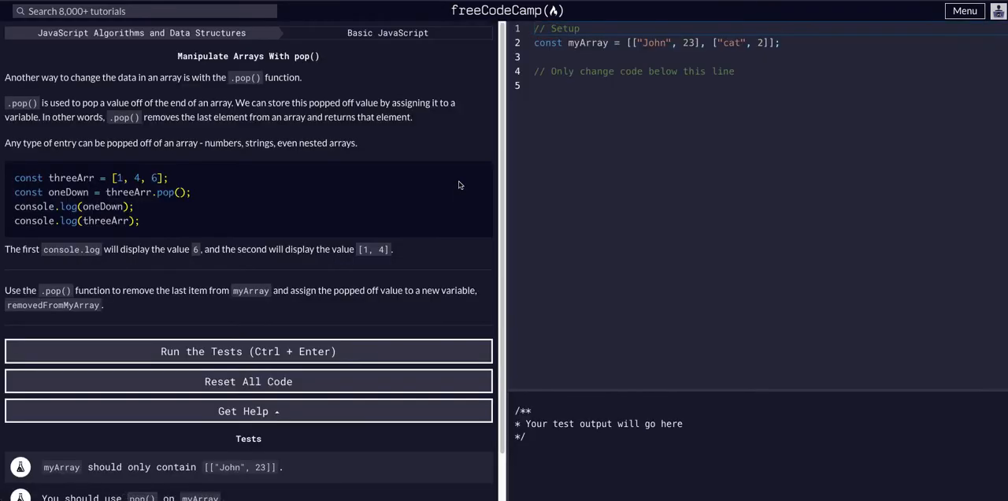
mouse_move(184, 90)
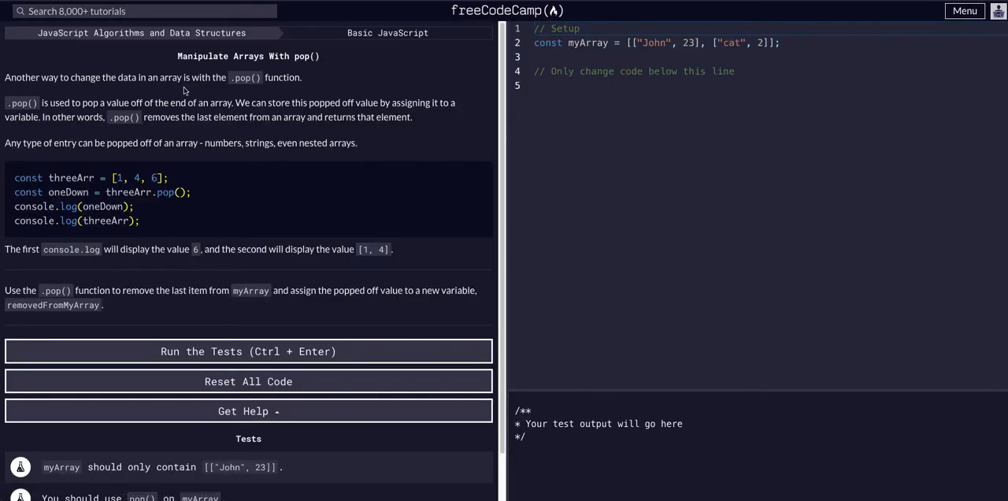
mouse_move(67, 114)
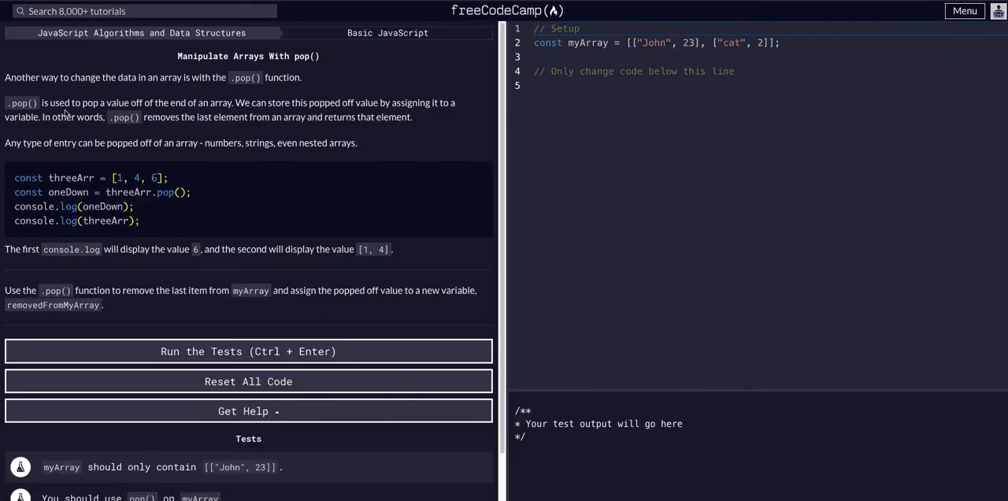
double_click(118, 102)
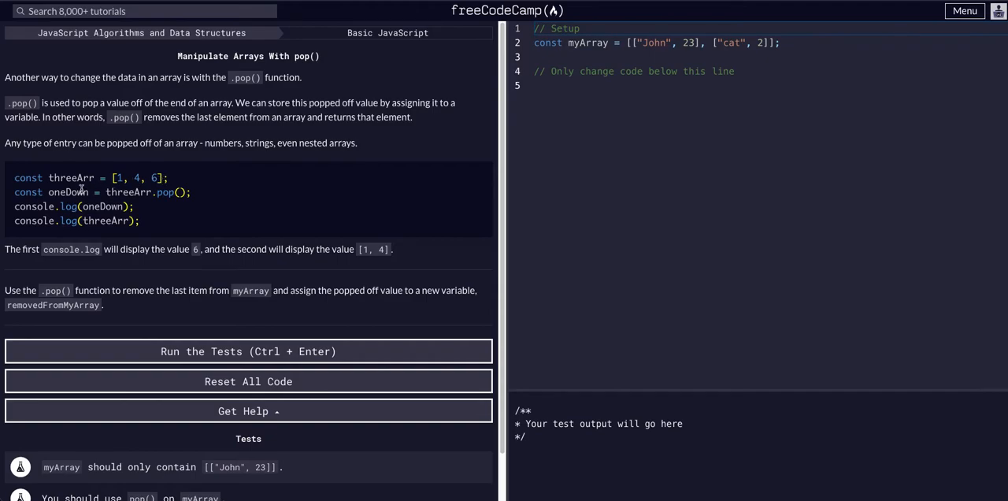
double_click(69, 176)
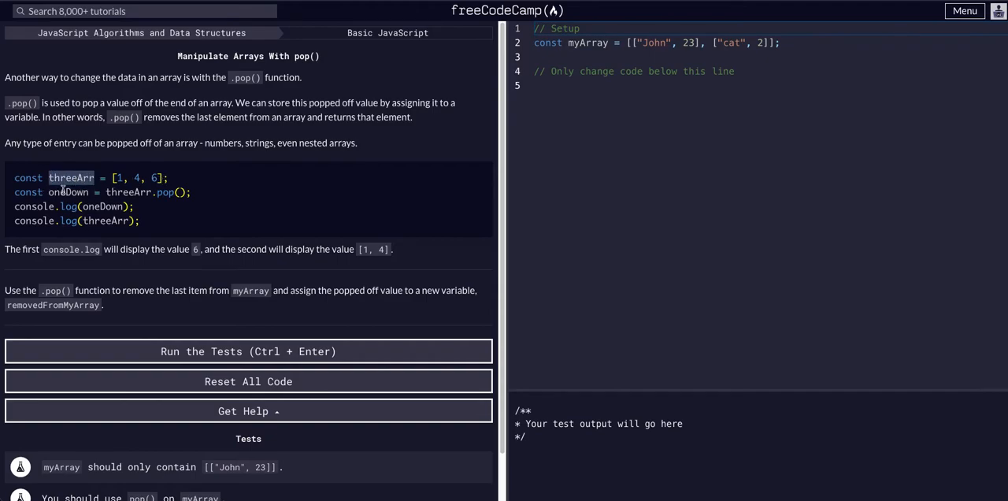
mouse_move(107, 192)
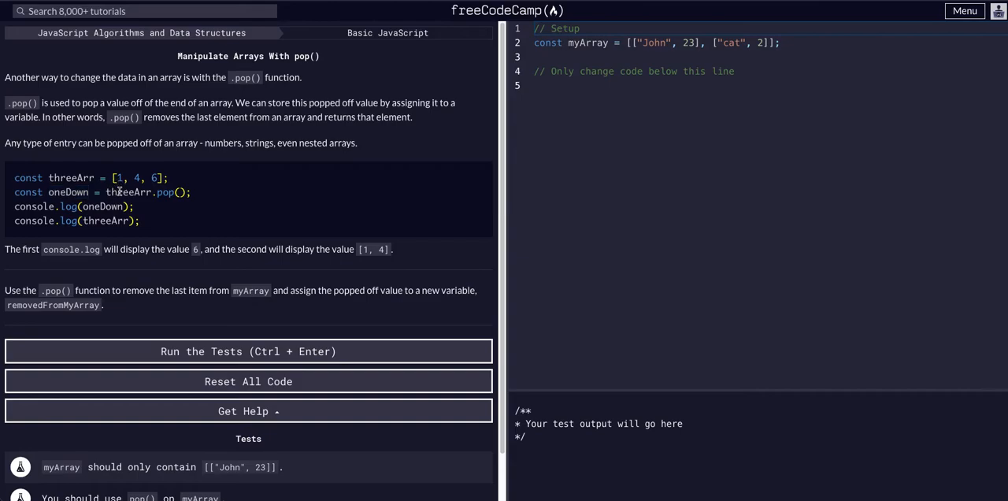
mouse_move(155, 193)
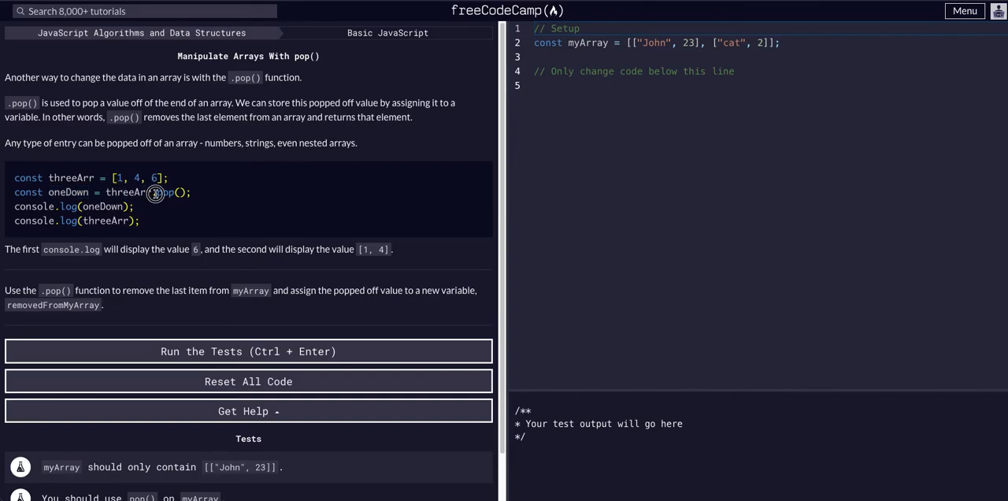
double_click(165, 192)
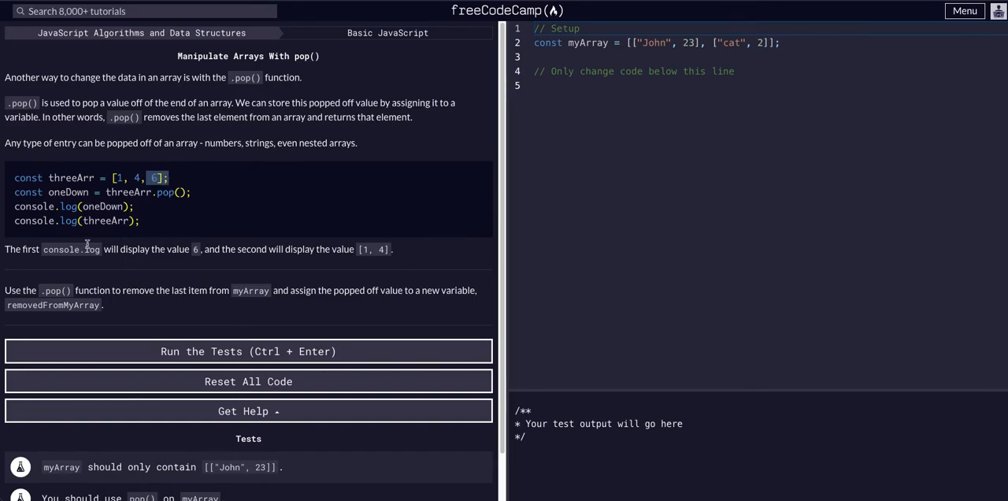
mouse_move(123, 315)
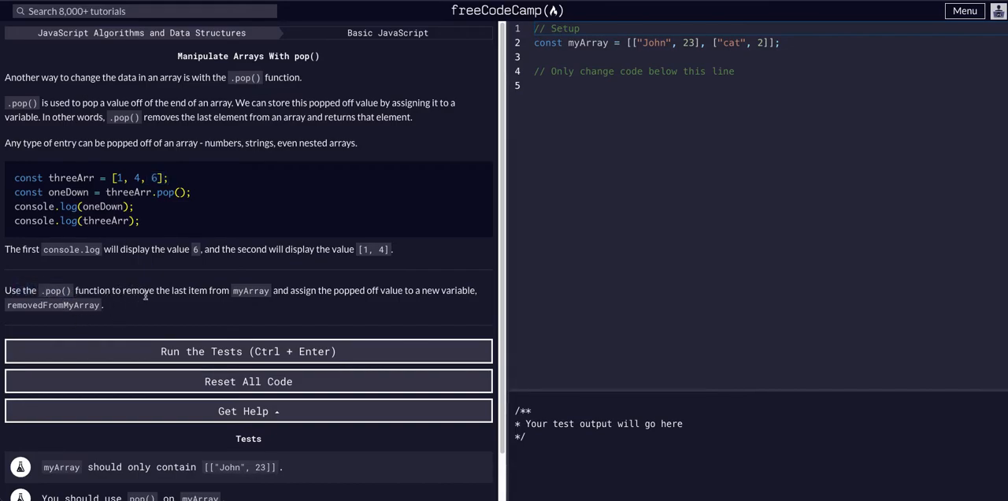
mouse_move(295, 296)
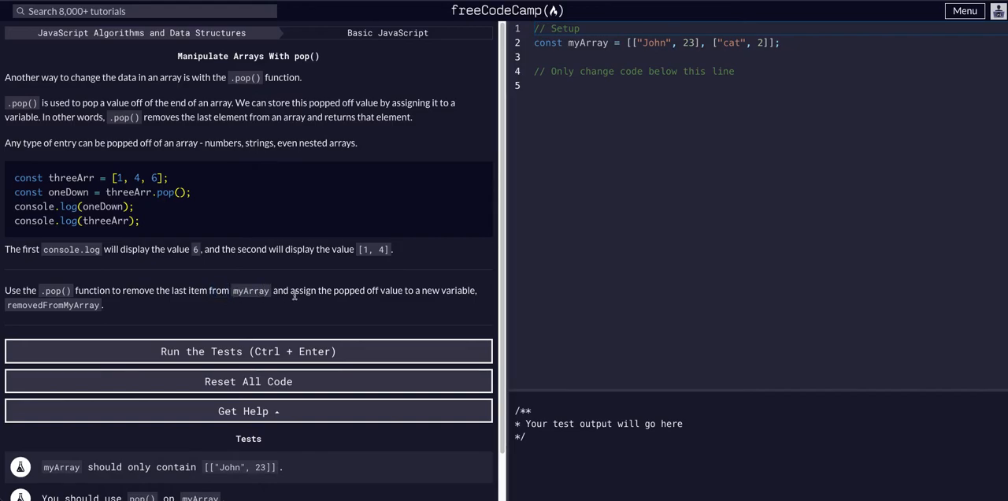
mouse_move(381, 293)
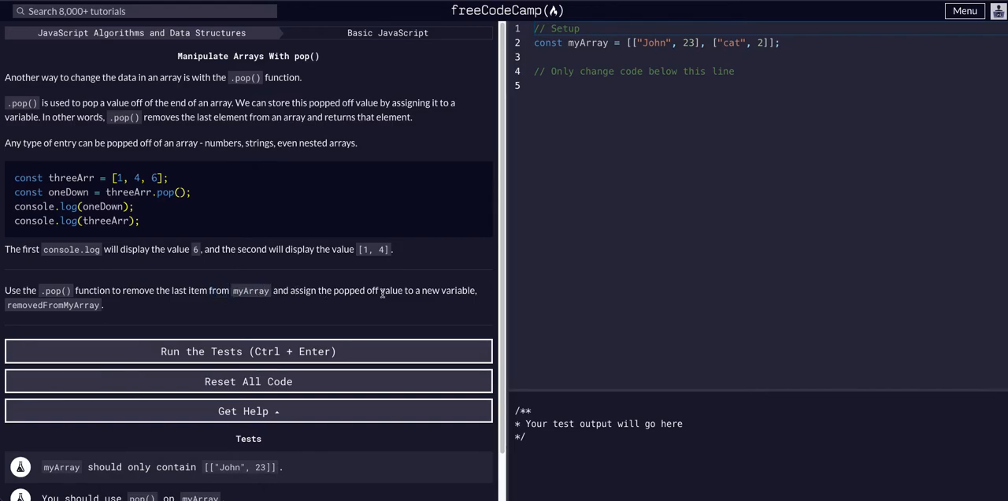
double_click(429, 290)
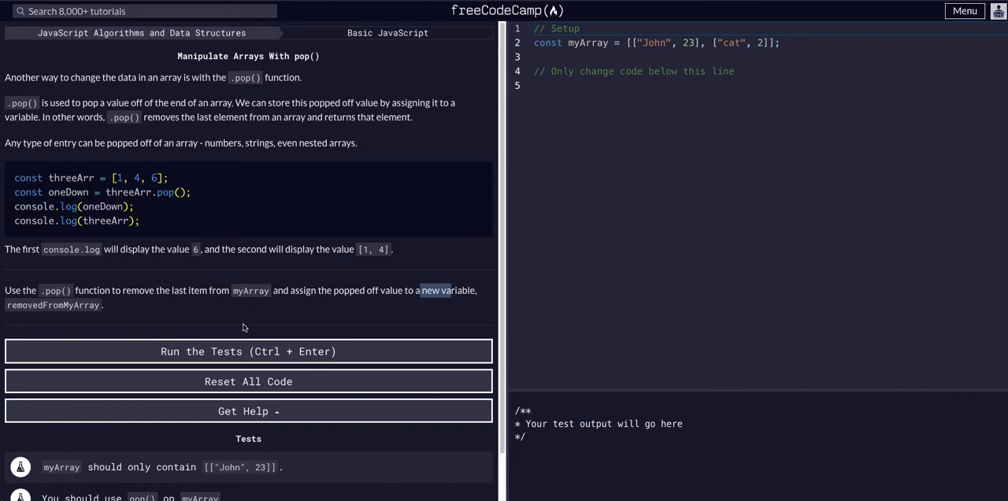
mouse_move(22, 315)
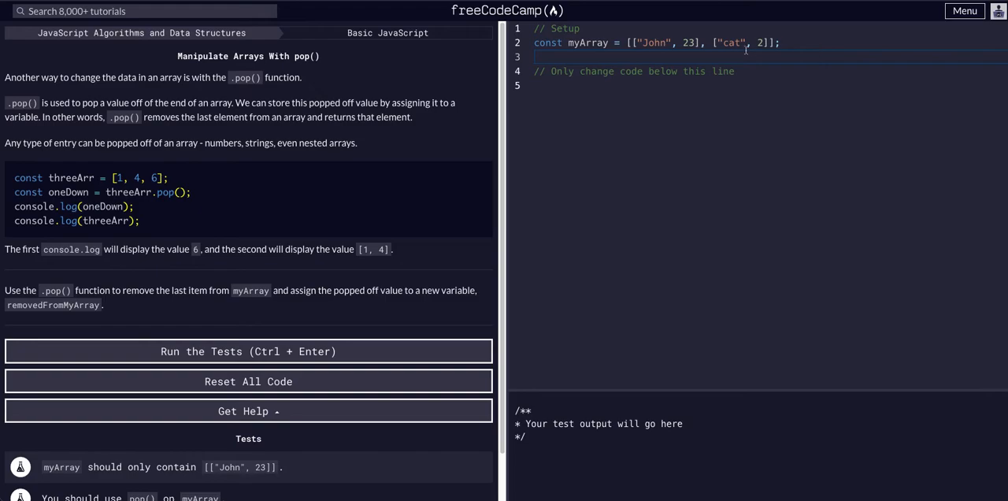
double_click(731, 43)
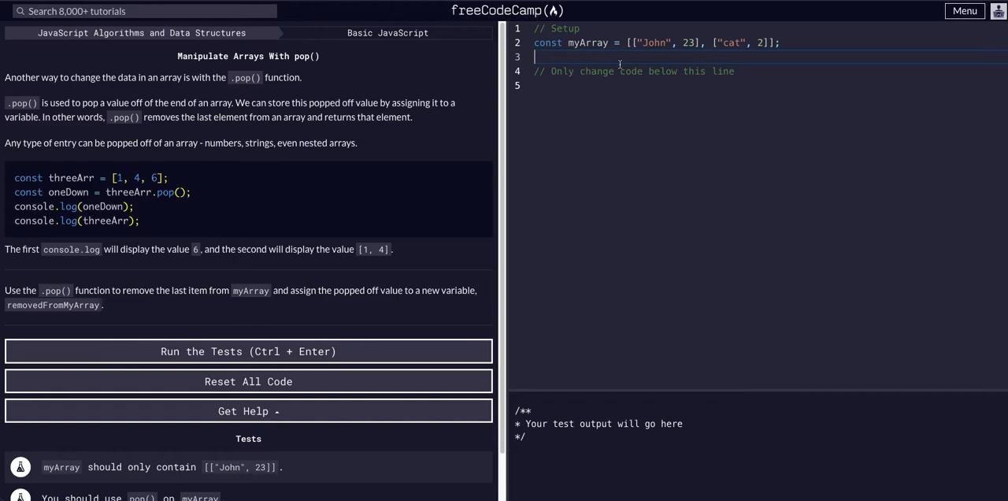
Write `var removedFromMyArray = myArray.pop();` in the editor and begin a console.log line
type("var")
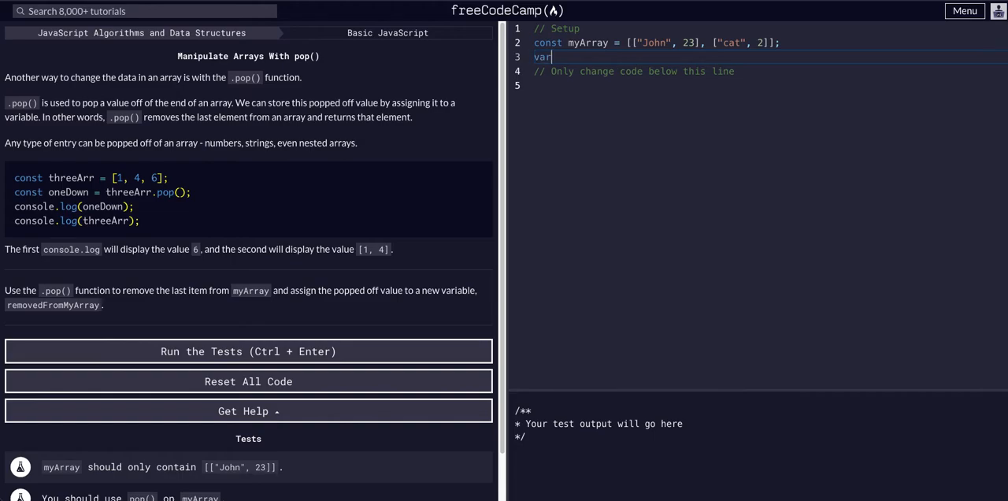
type("removed")
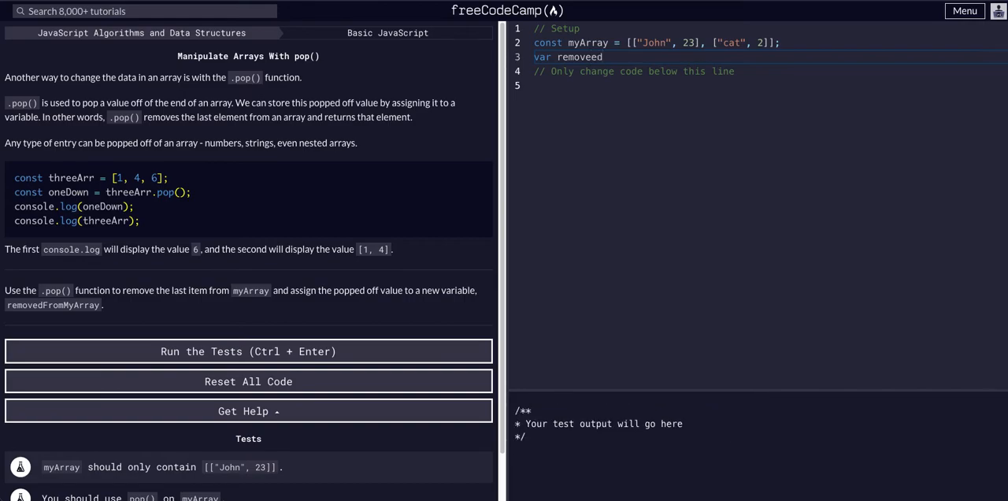
type("From")
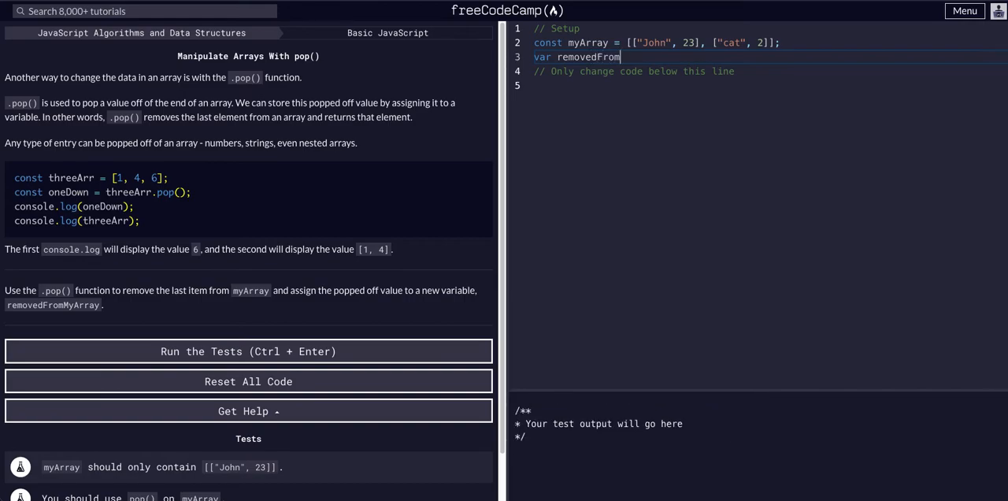
type("MyArray = myArray.po")
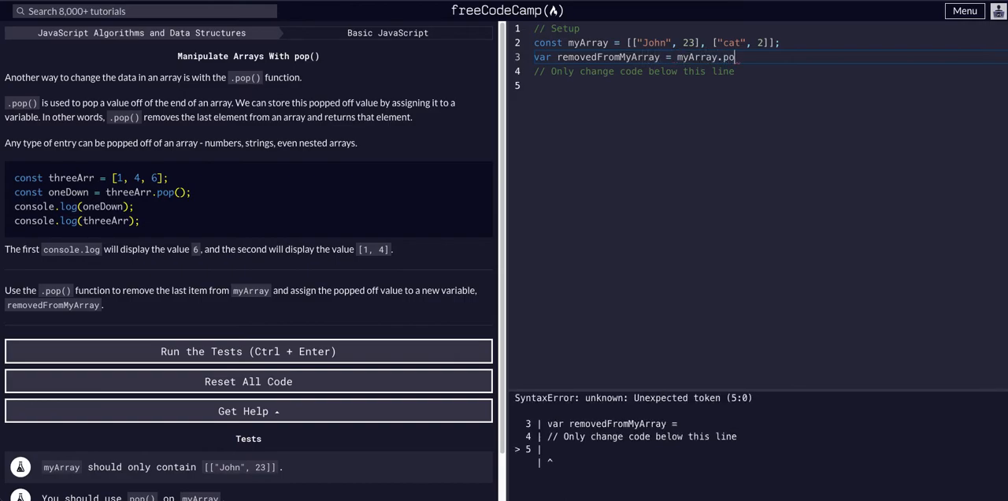
type("()")
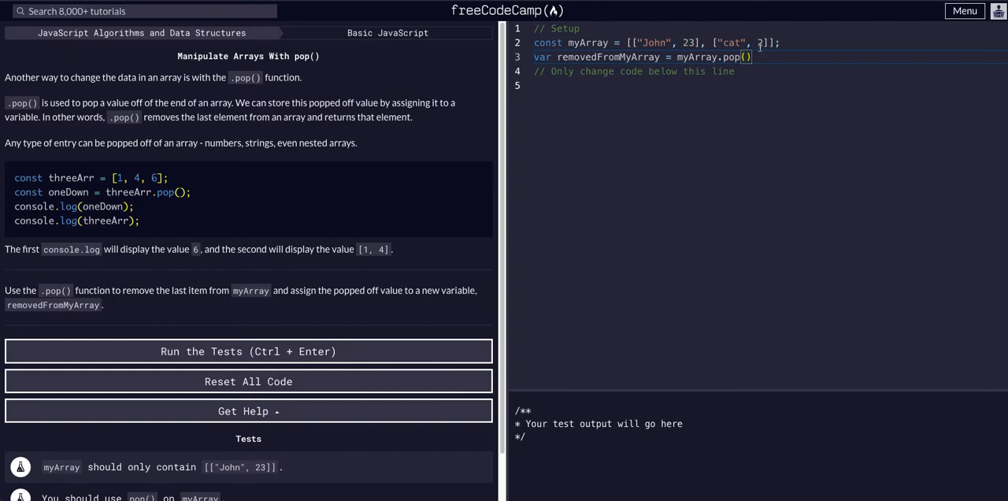
type(";")
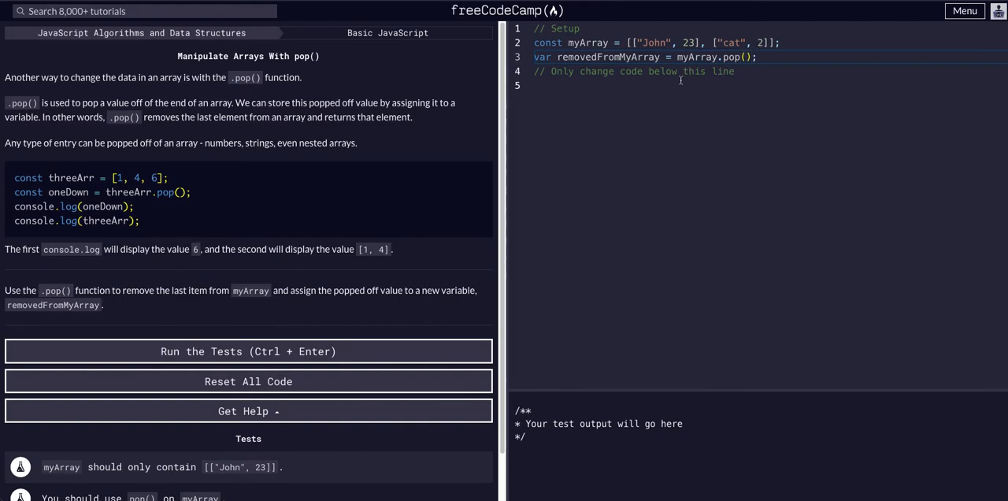
type("co")
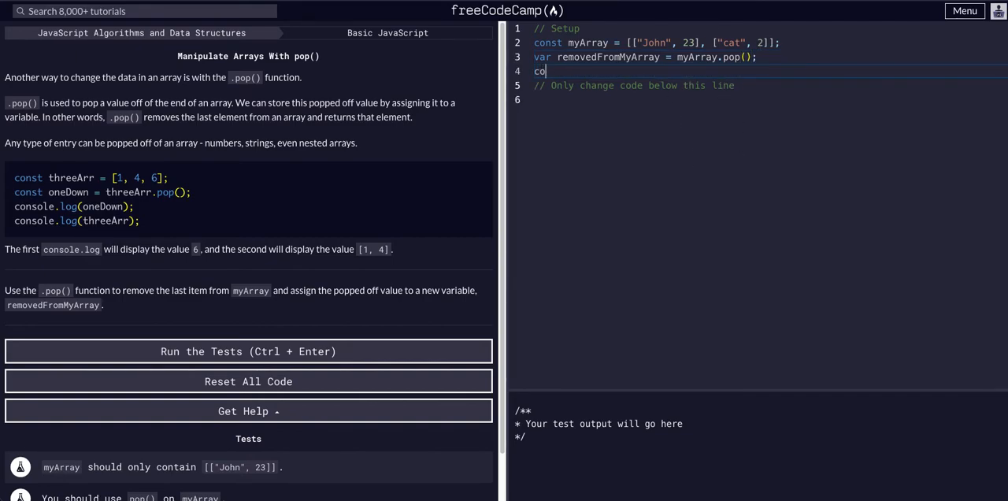
Move `var removedFromMyArray = myArray.pop();` below the comment and add console.log(removedFromMyArray) lines showing ['cat', 2]
key("Backspace")
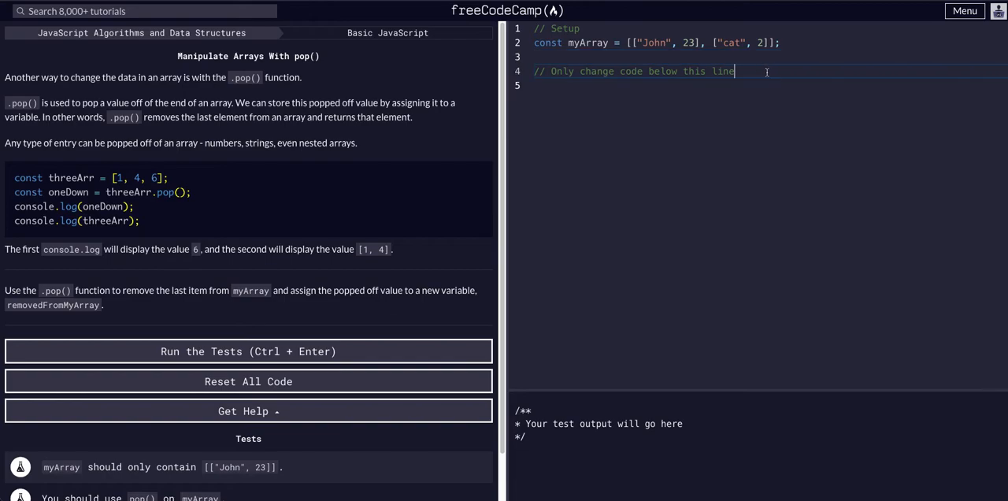
type("var removedFromMyArray = myArray.pop();")
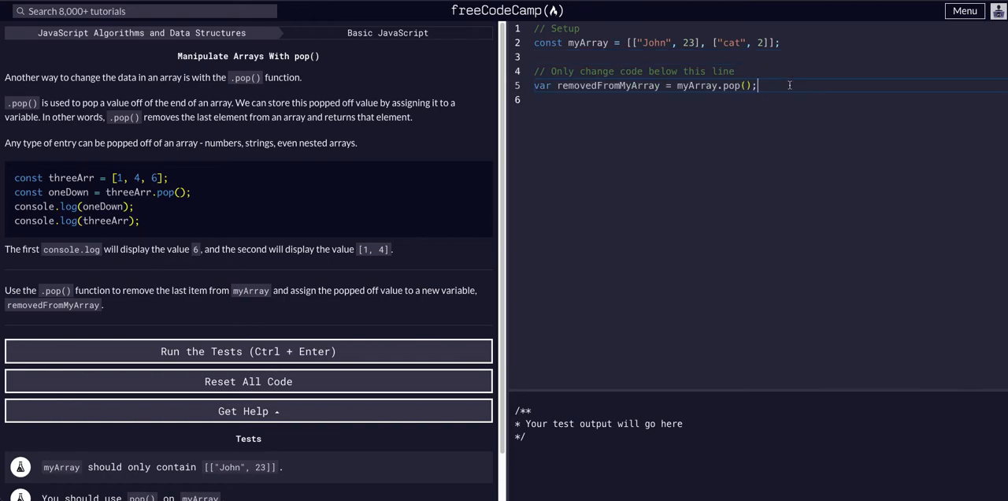
type("console.lo")
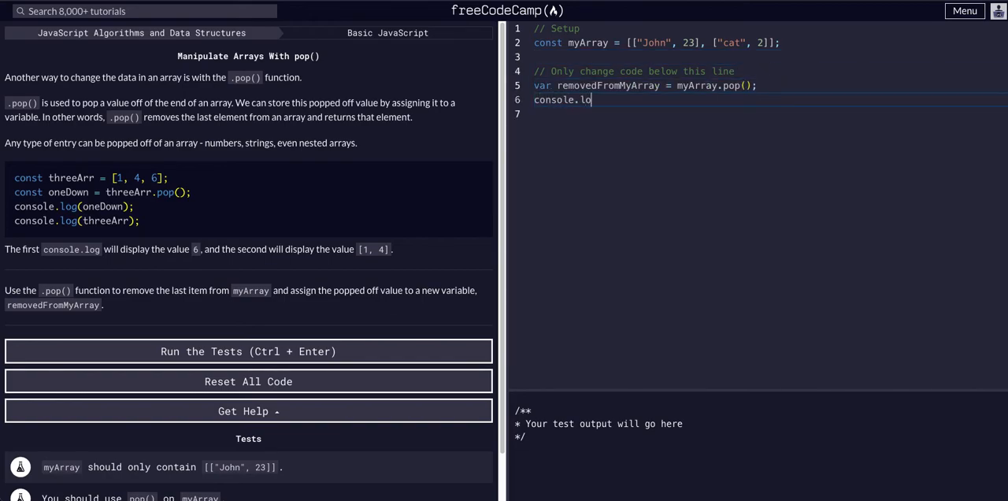
type("g(removedFromMyArray")
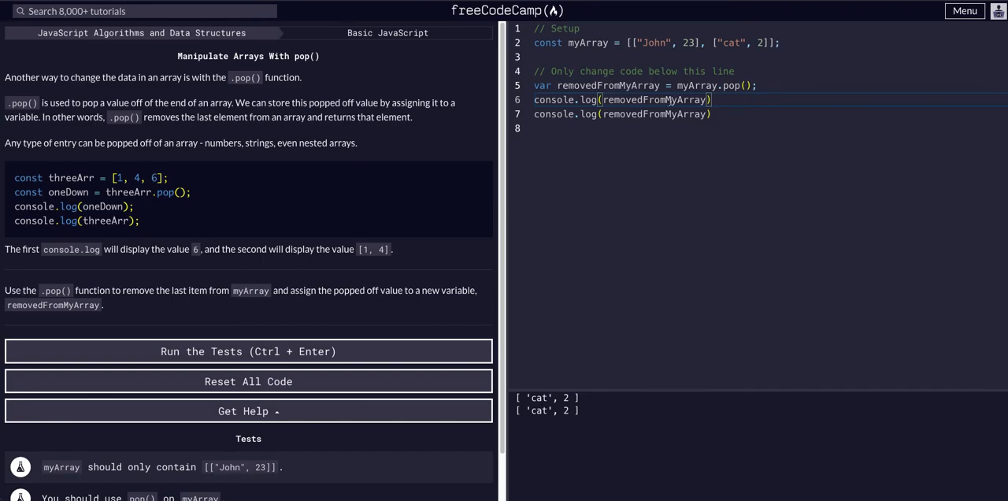
Change the first log to print myArray, then run the tests so the success dialog appears
double_click(654, 99)
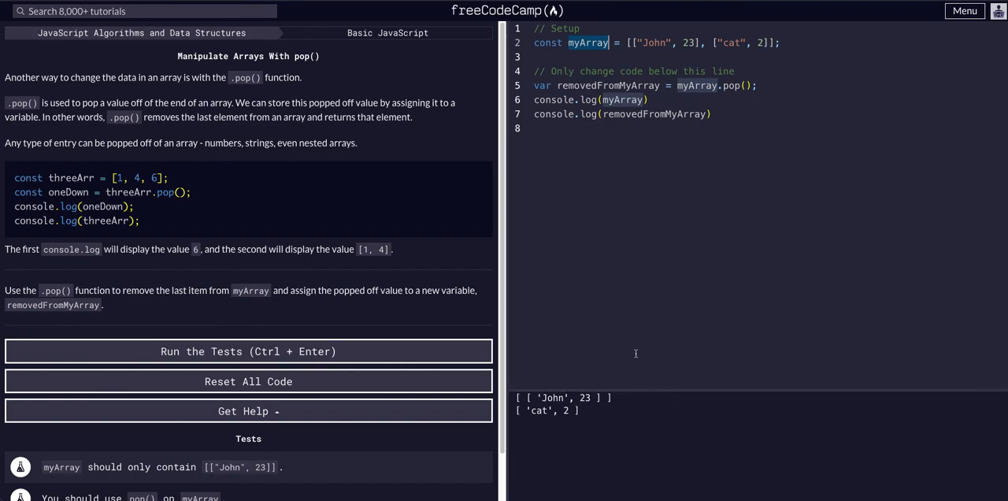
left_click(248, 351)
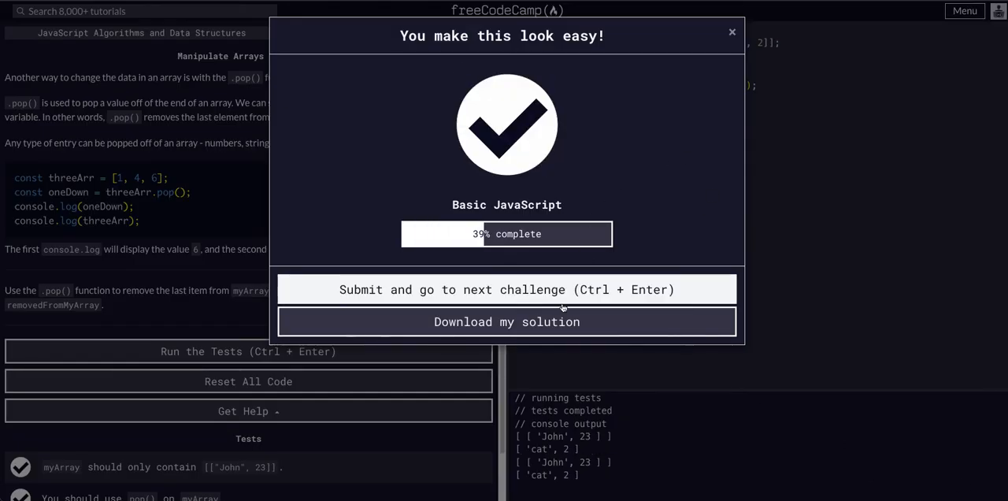